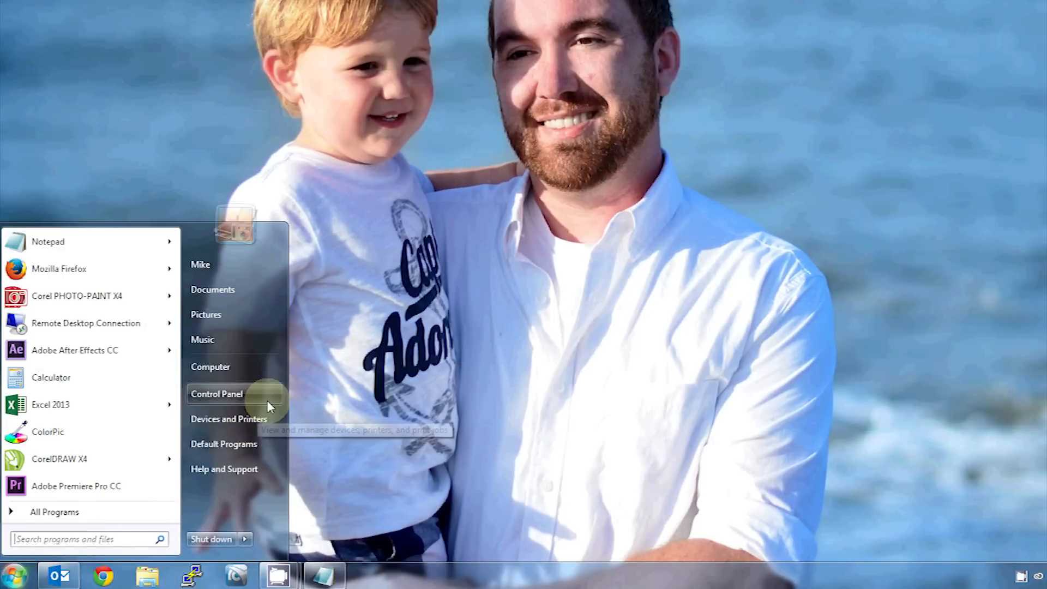
mouse_move(229, 418)
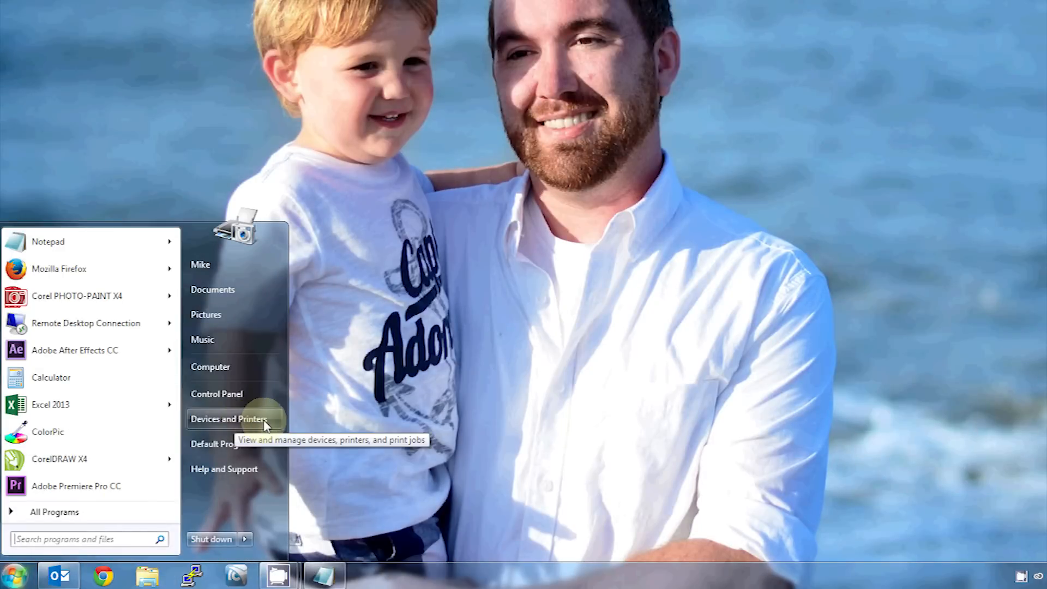
mouse_move(221, 426)
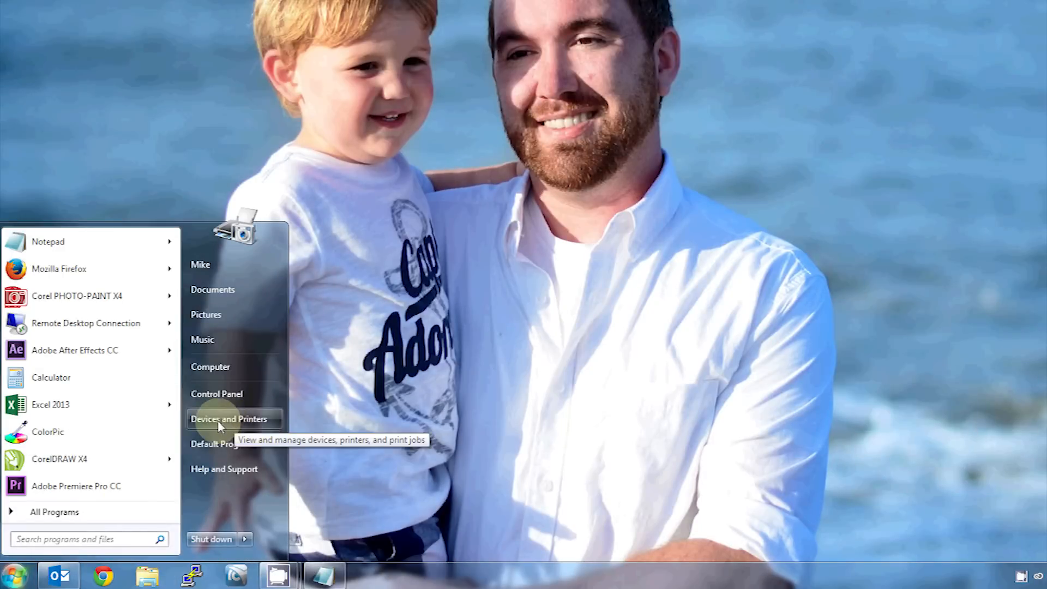
- Launch Devices and Printers from the Start menu
left_click(229, 419)
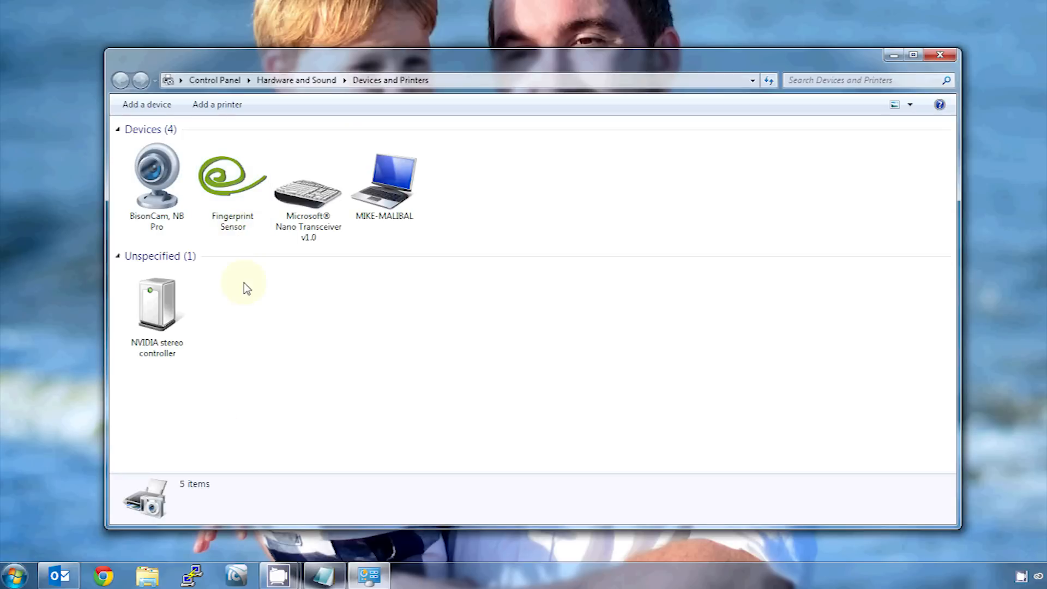
left_click(216, 104)
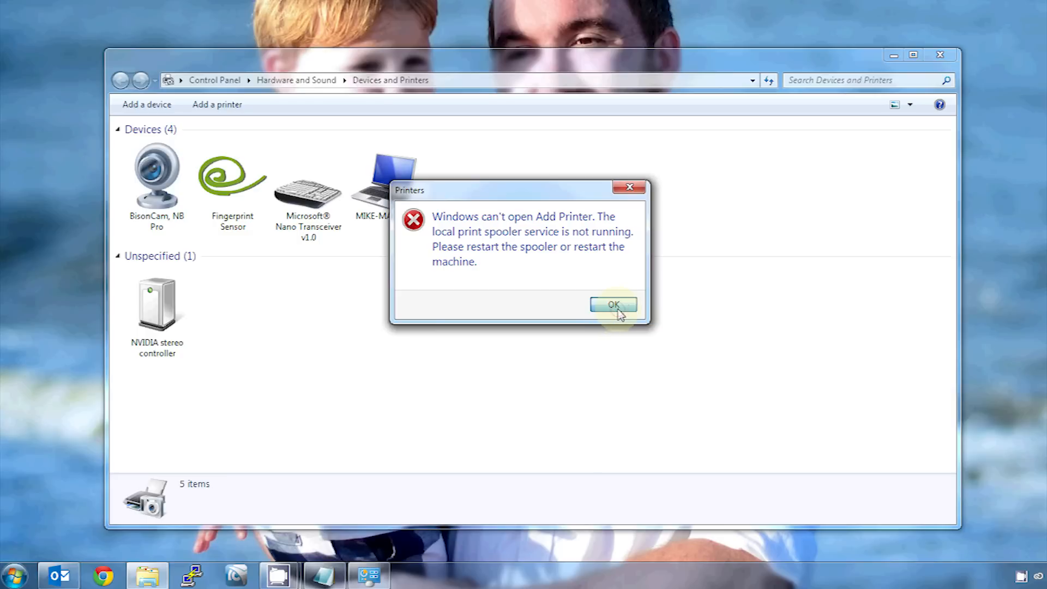
left_click(612, 305)
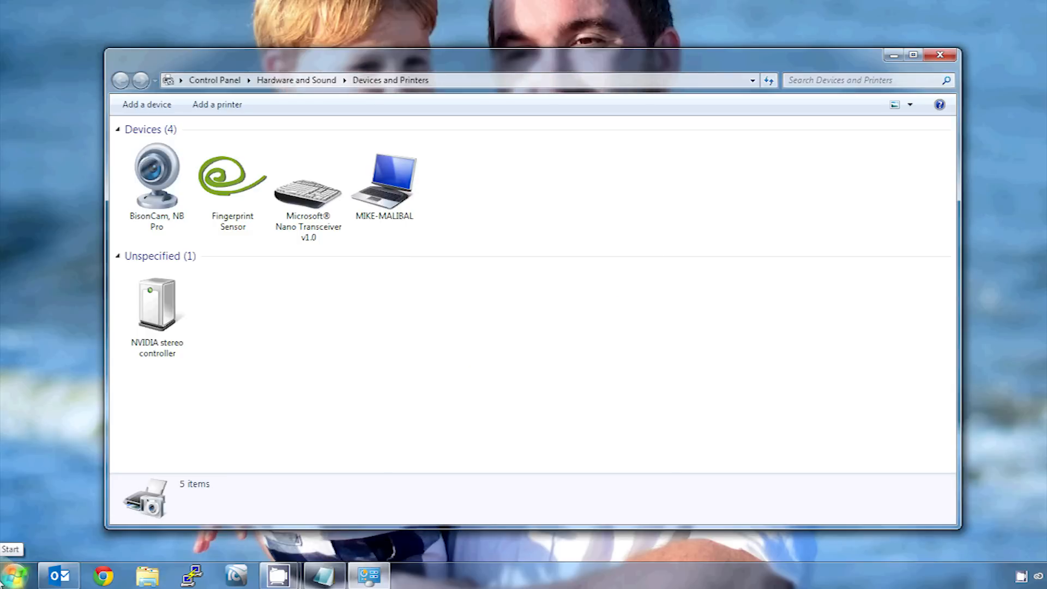
- Search the Start menu for services.msc to launch the Services console
left_click(12, 574)
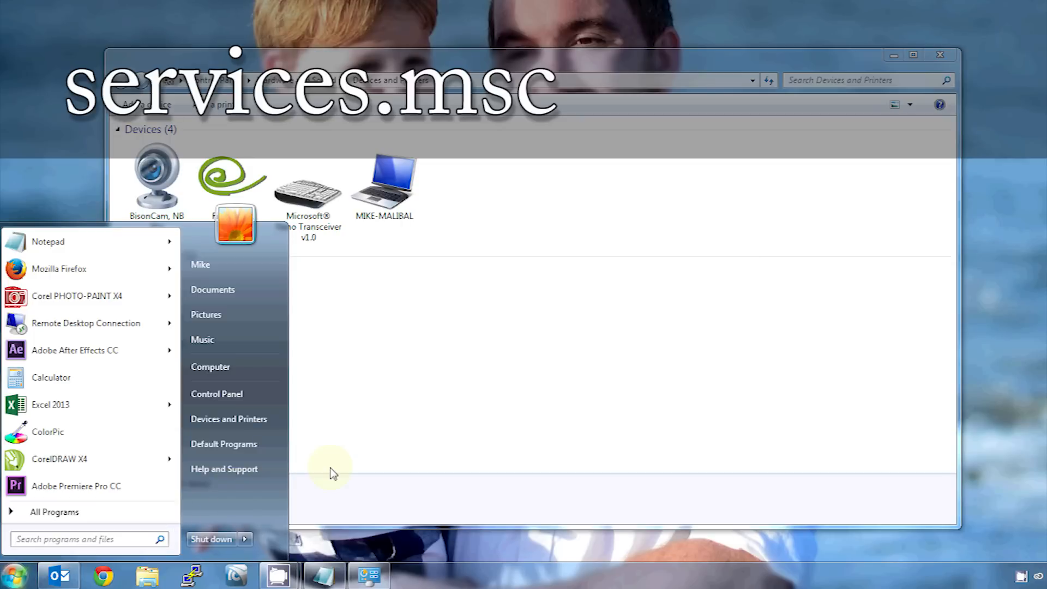
type("services.msc")
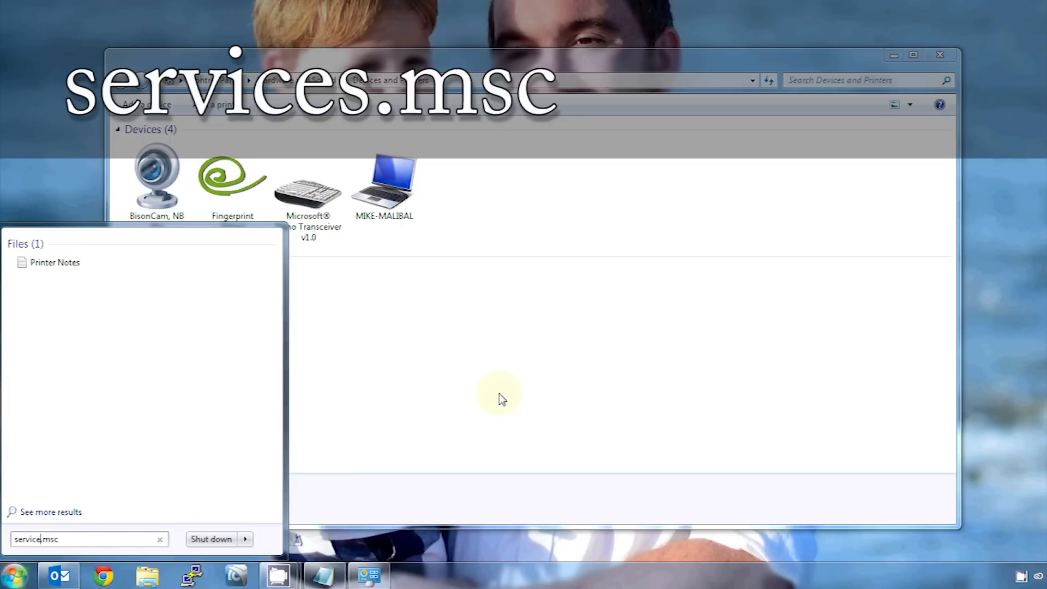
key("enter")
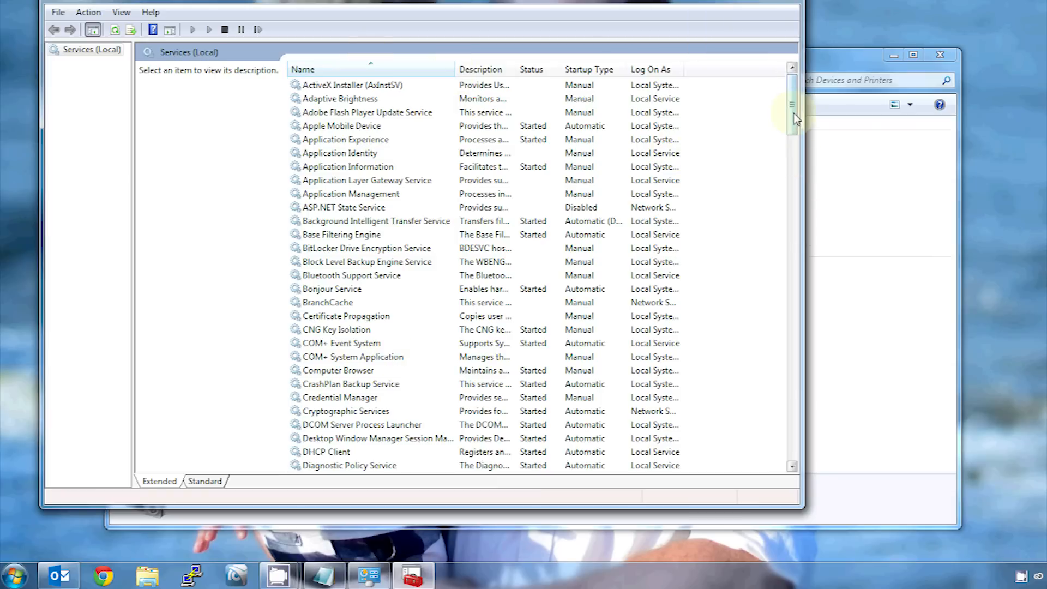
- Start the stopped Print Spooler service from its right-click menu
scroll("down", 3)
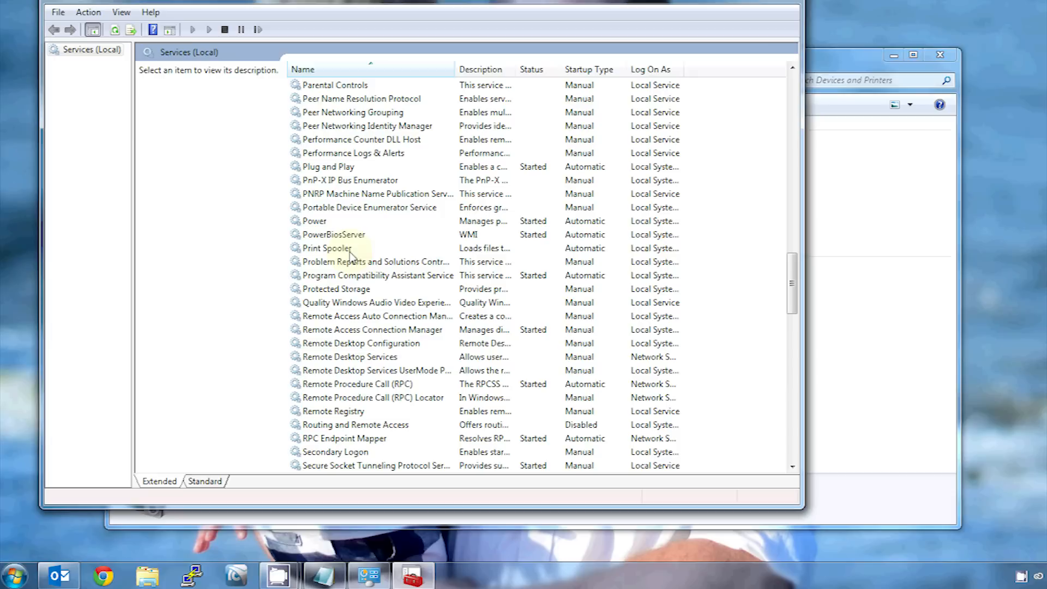
left_click(327, 248)
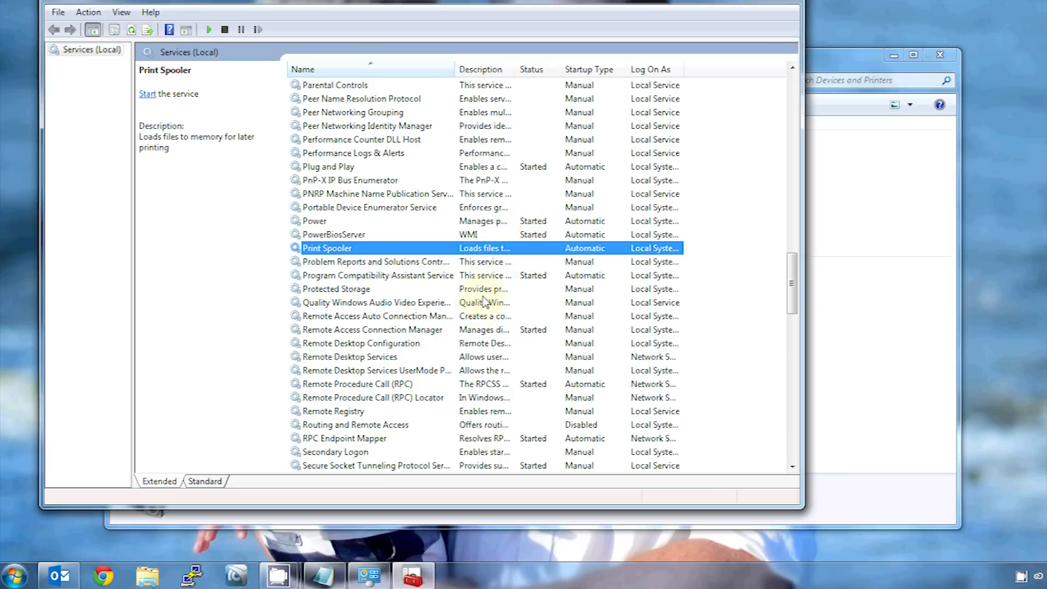
right_click(327, 248)
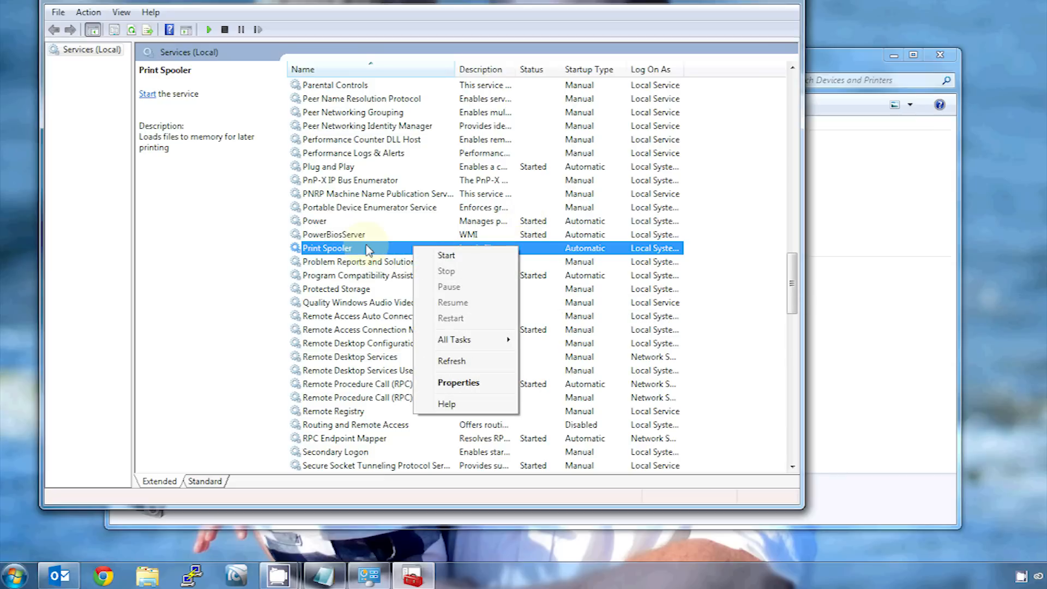
left_click(446, 255)
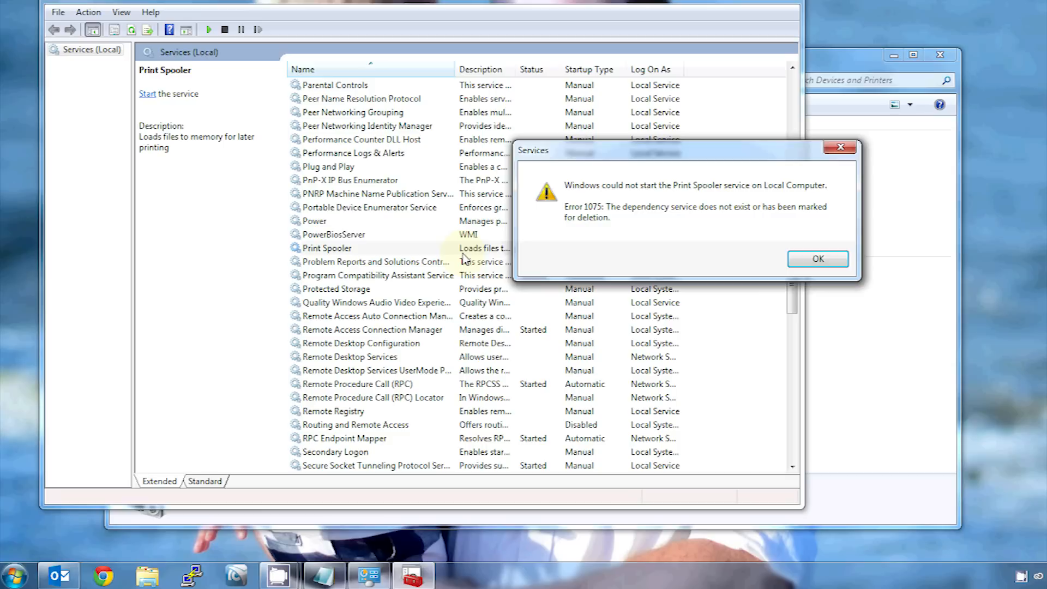
- Move aside and dismiss the Error 1075 missing-dependency message
left_click_drag(681, 149, 505, 200)
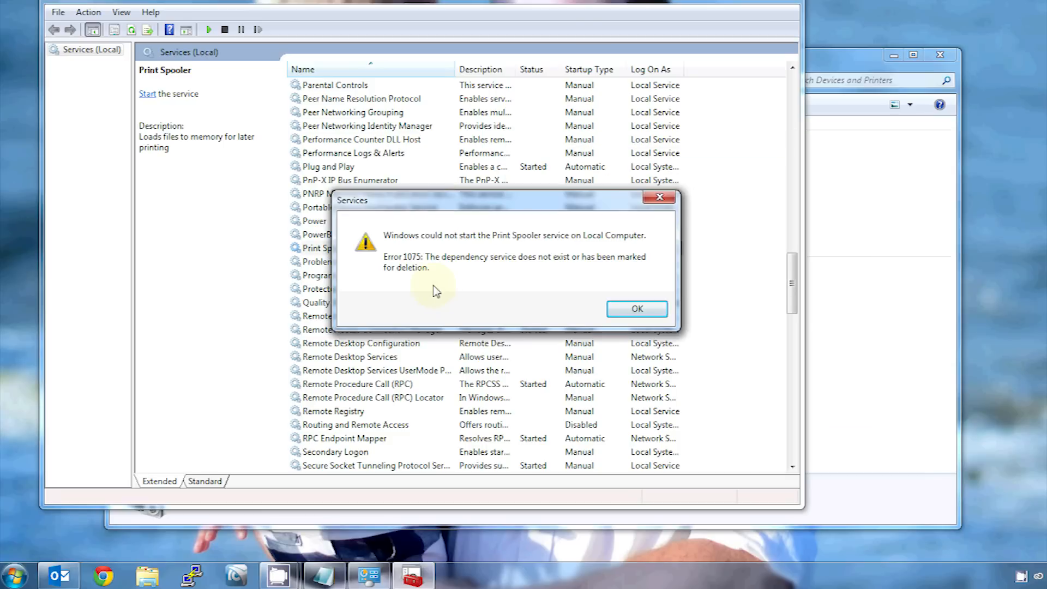
mouse_move(578, 247)
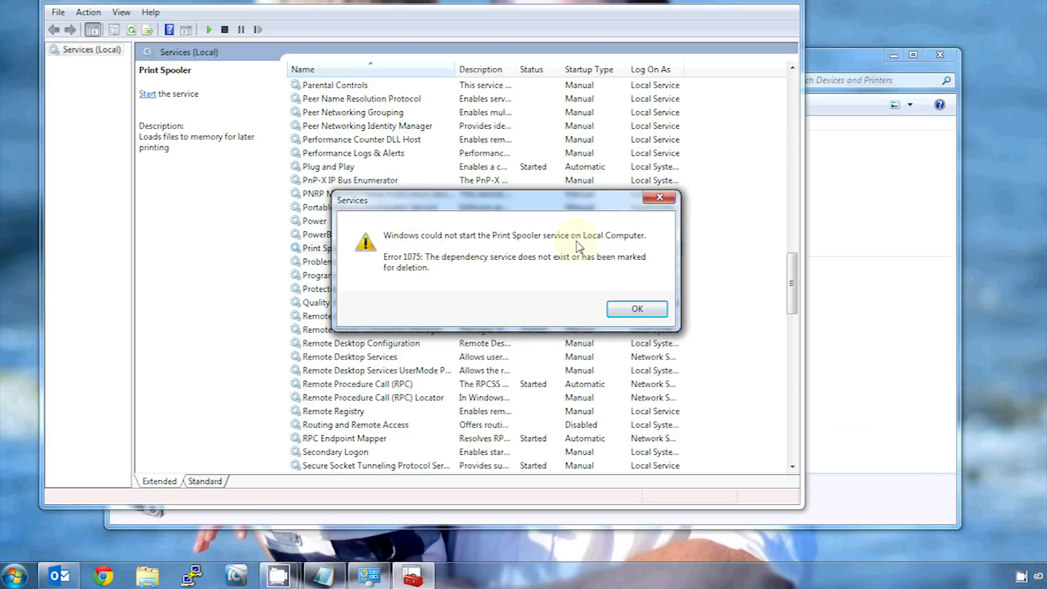
mouse_move(636, 310)
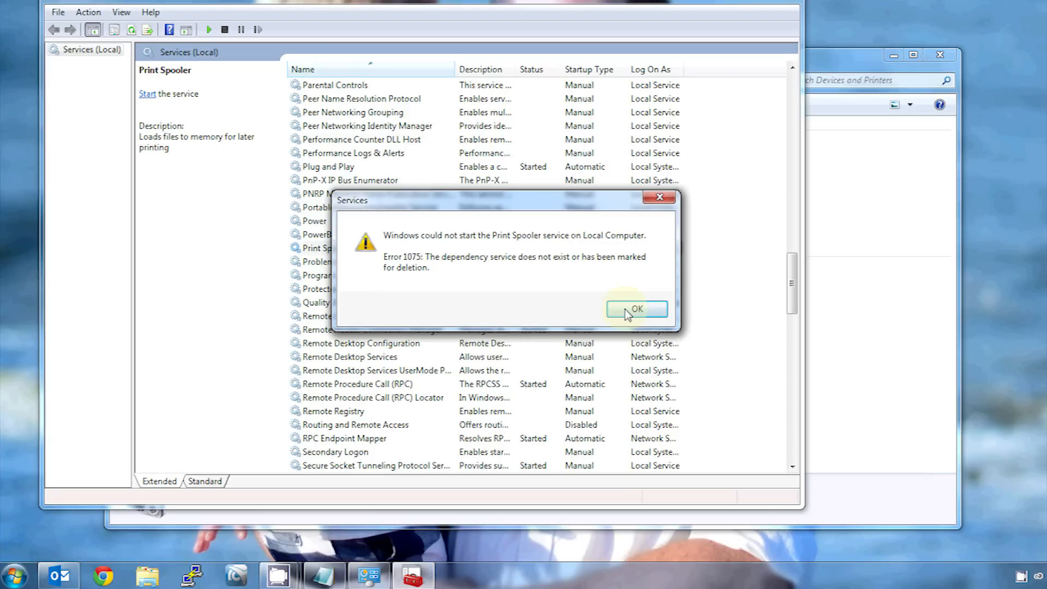
left_click(634, 309)
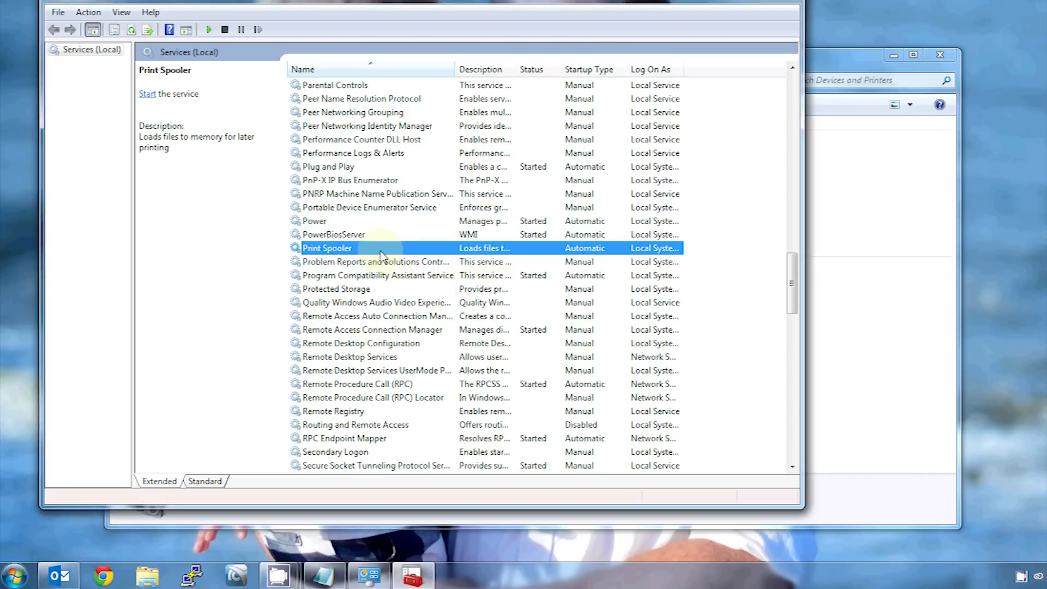
double_click(327, 248)
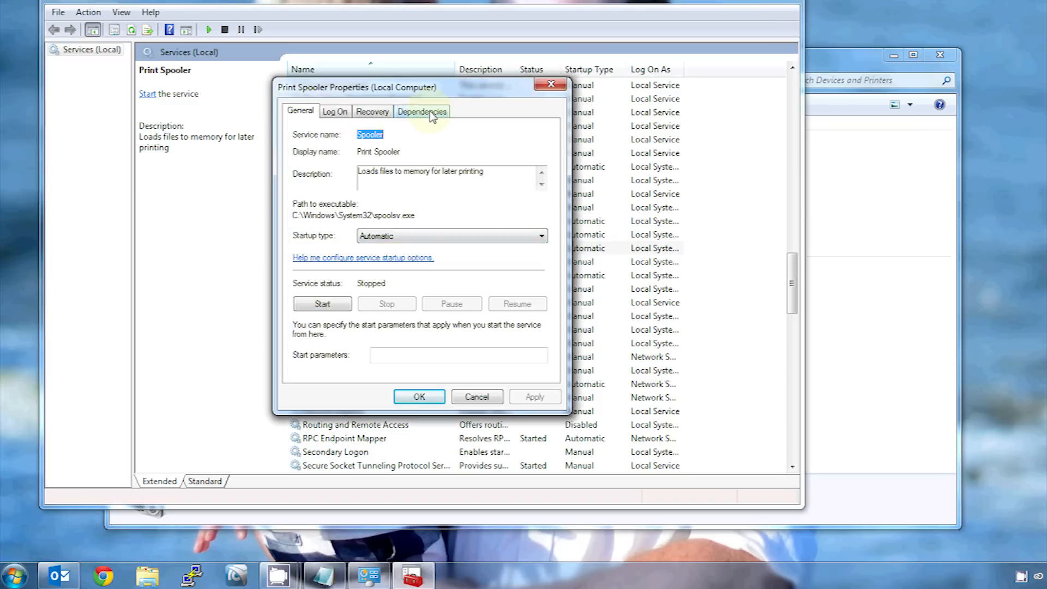
left_click(421, 111)
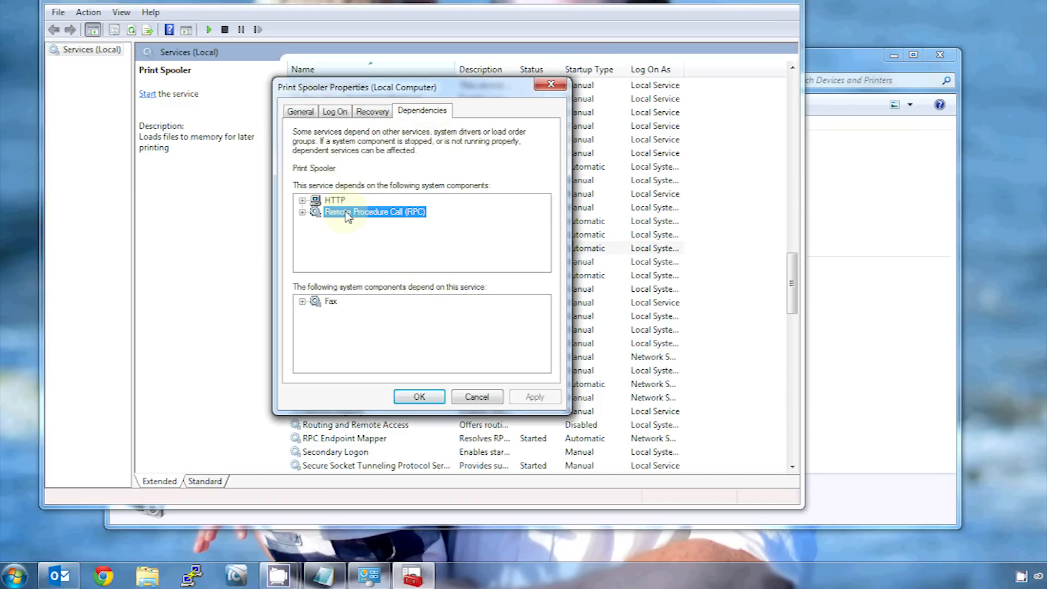
left_click(303, 211)
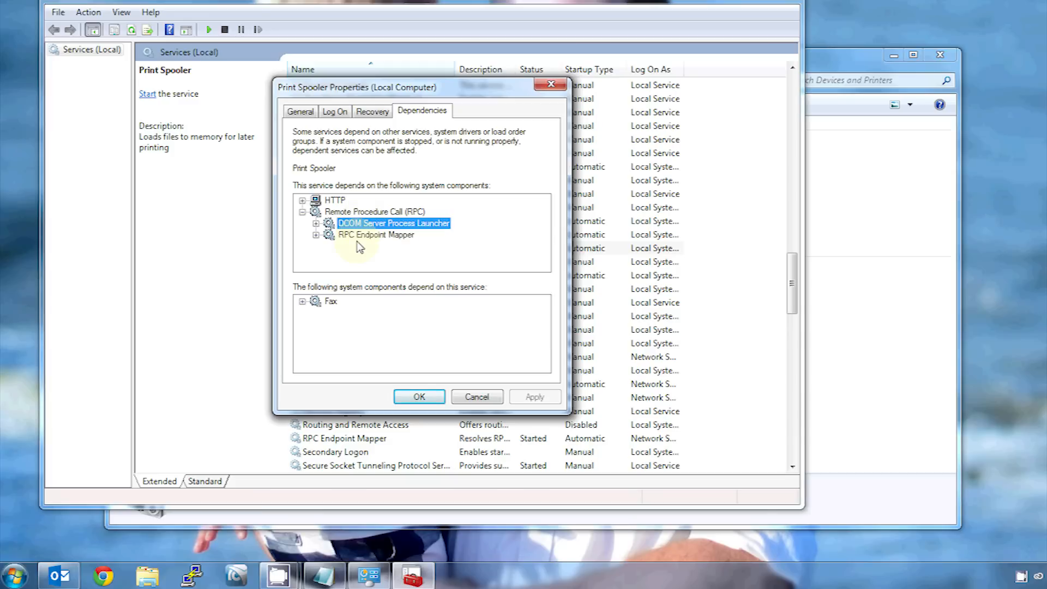
left_click(376, 234)
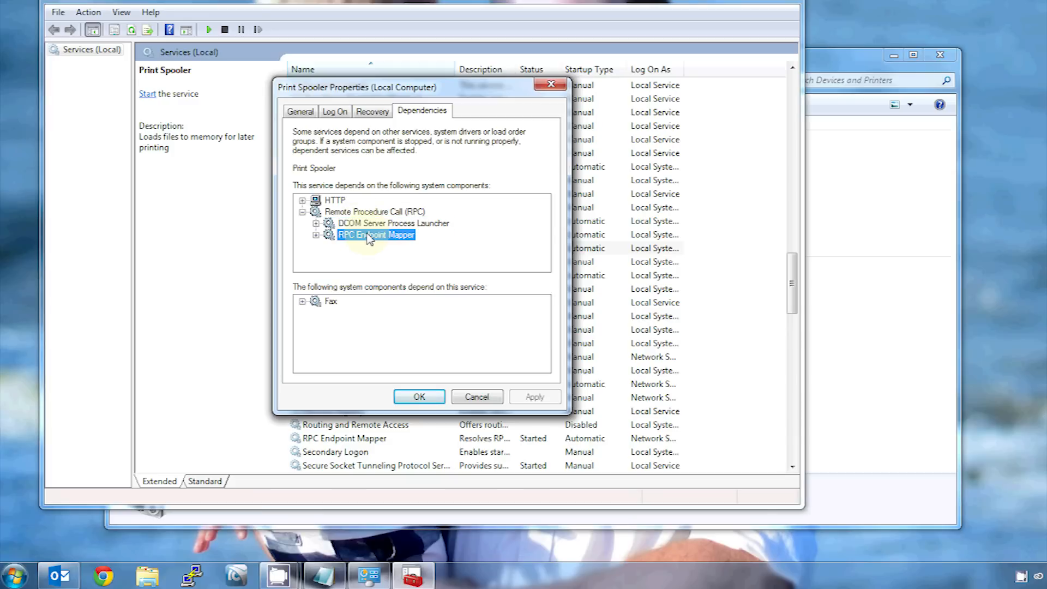
left_click(477, 396)
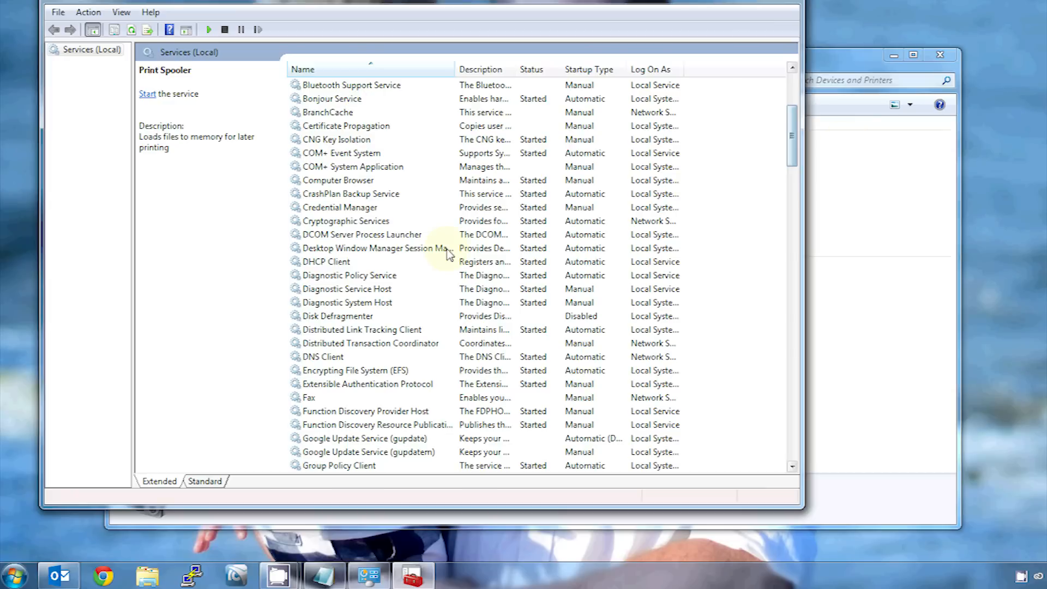
- Select Remote Procedure Call (RPC) to confirm it shows Started and Automatic
scroll("down", 3)
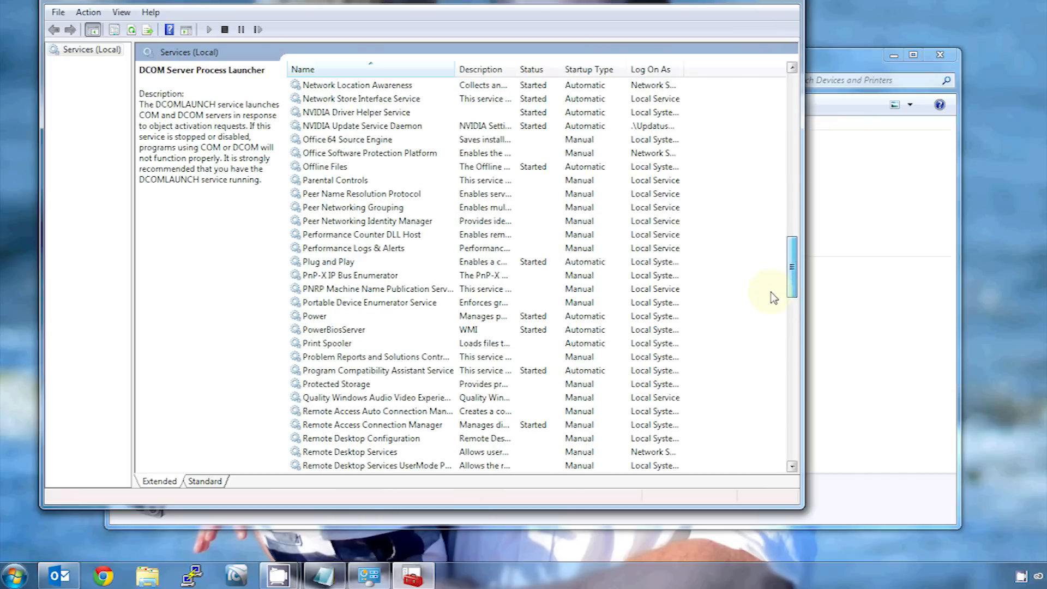
left_click(356, 342)
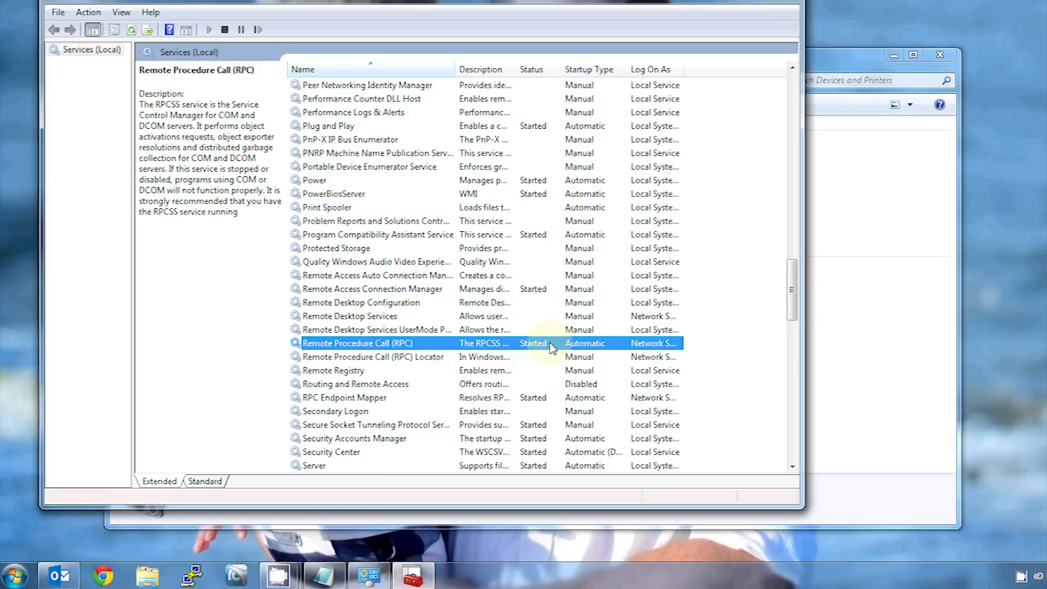